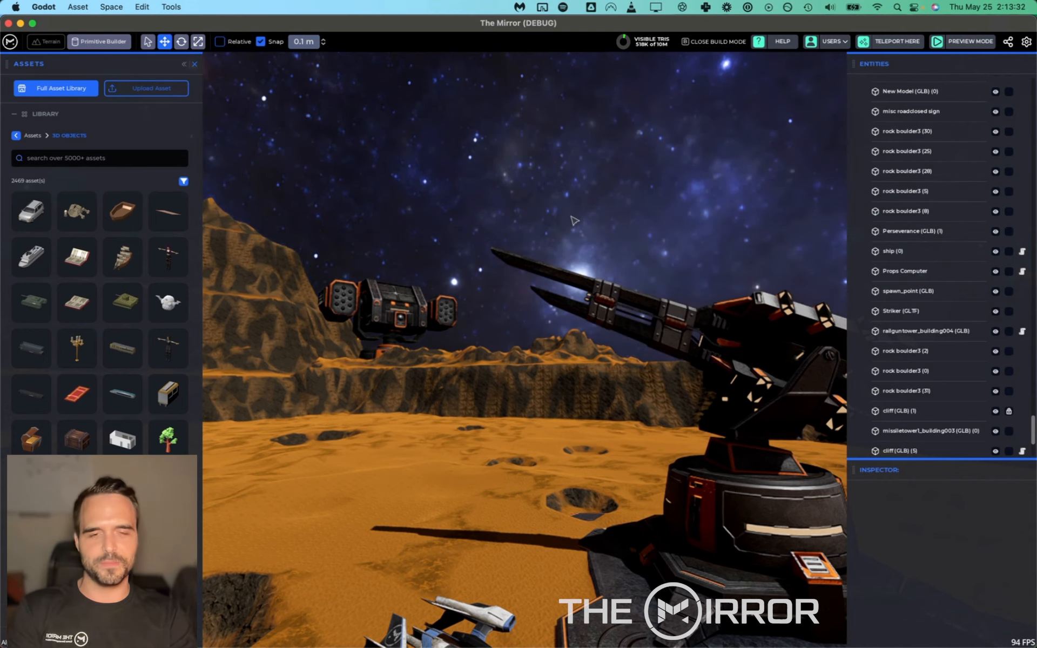
# Enter Preview Mode to playtest as the astronaut avatar on the desert terrain.
pyautogui.click(969, 42)
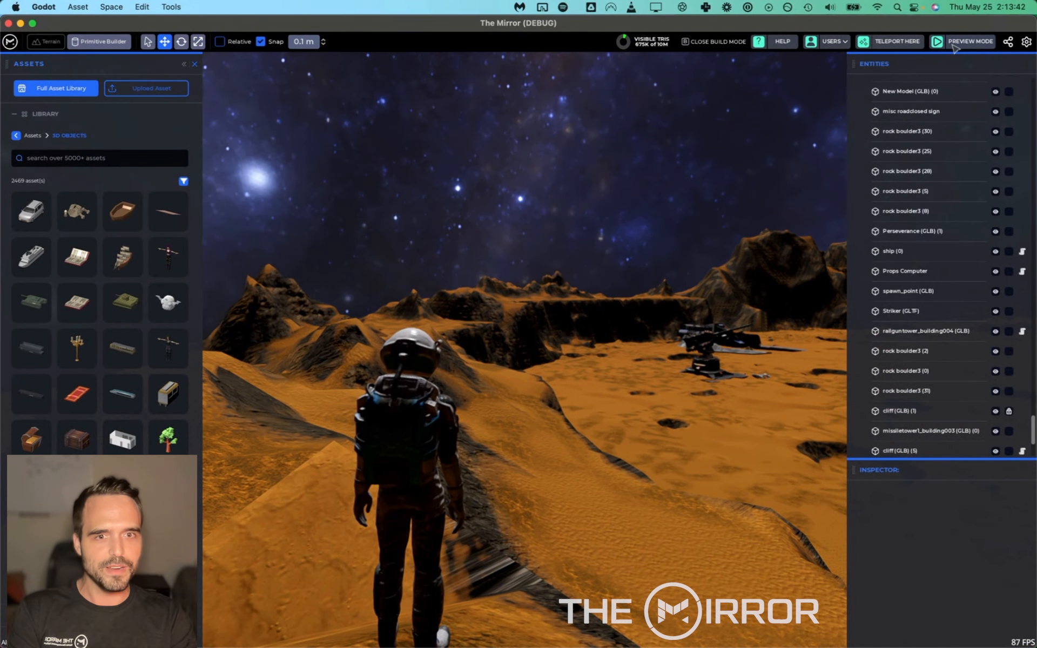
pyautogui.click(969, 41)
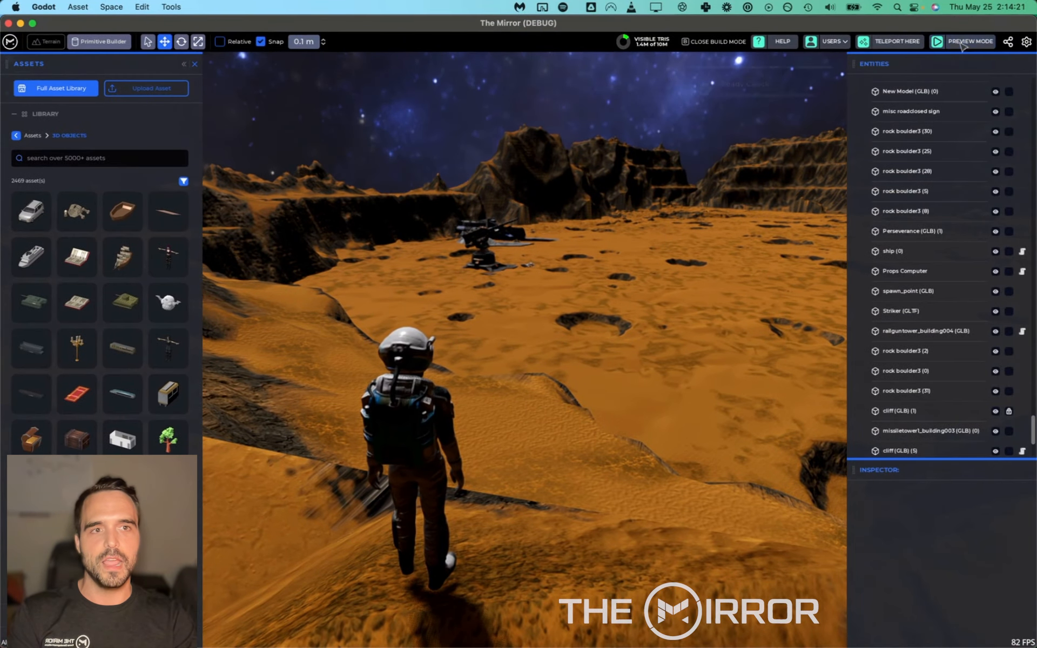
# Exit the space back to the Home screen with its Create New Space and Jump In cards.
pyautogui.click(970, 41)
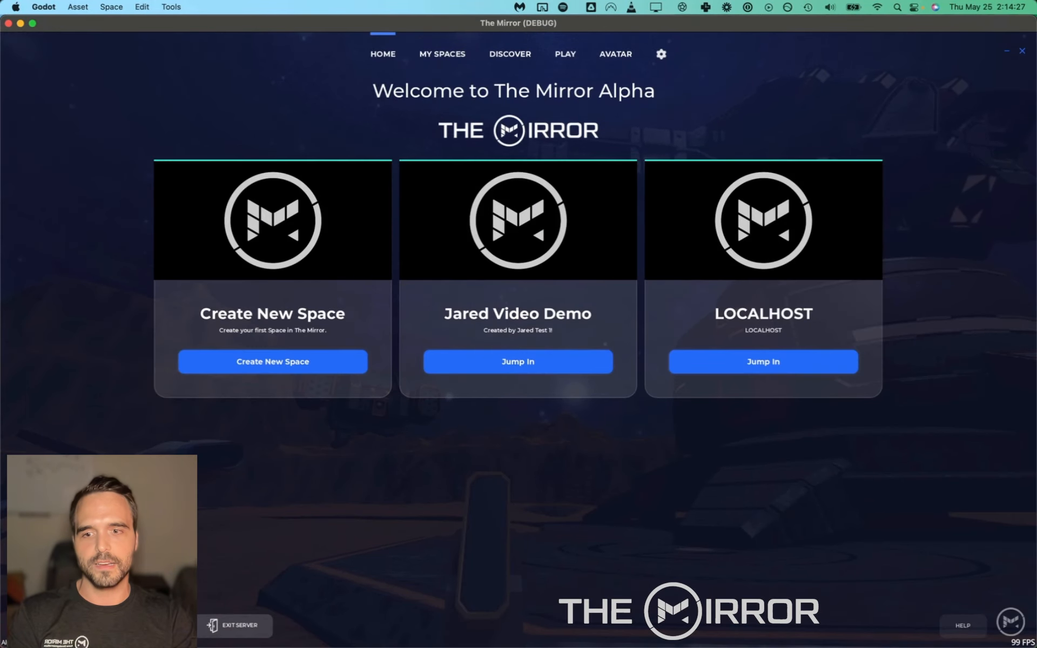
pyautogui.click(762, 361)
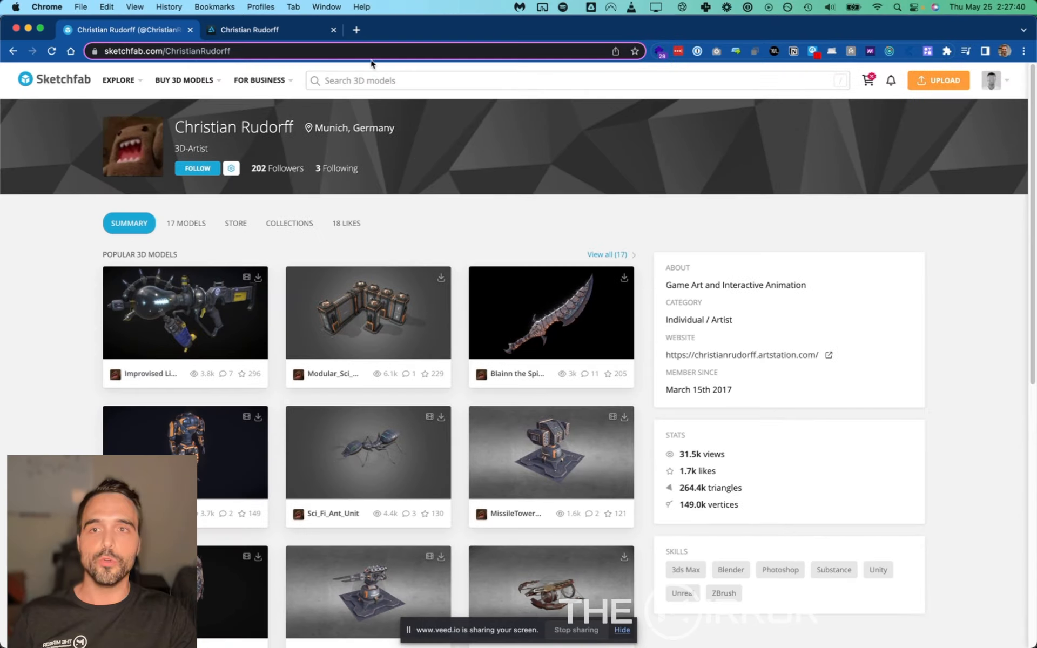
pyautogui.moveTo(36, 313)
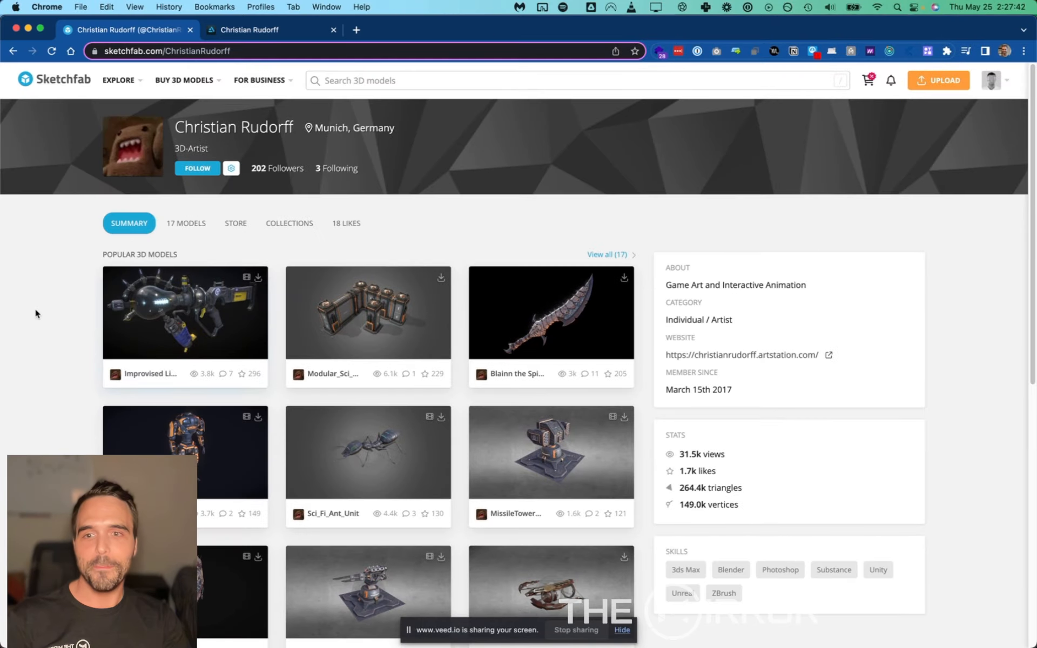
# View the RailgunTower_Building004 model page, glancing at the artist's ArtStation portfolio along the way.
pyautogui.click(368, 244)
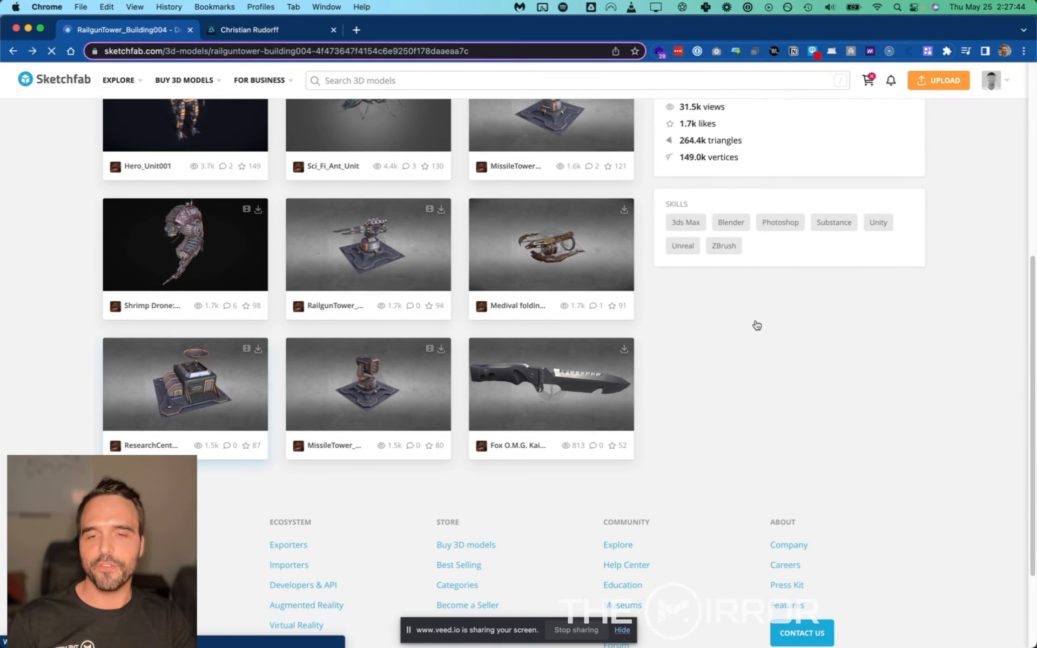
pyautogui.click(368, 244)
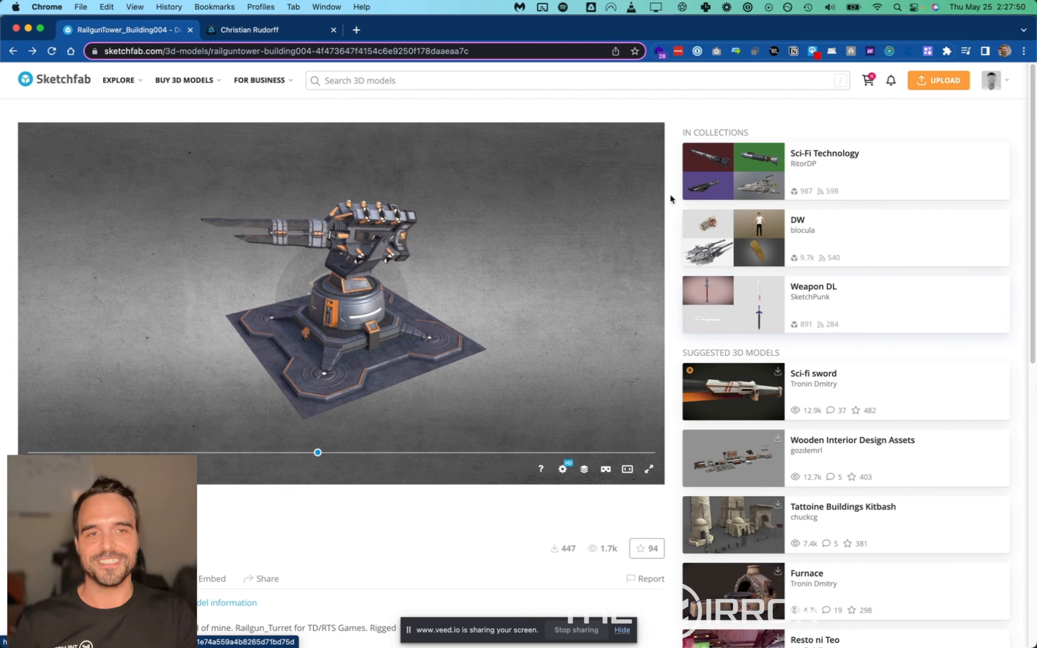
pyautogui.click(265, 29)
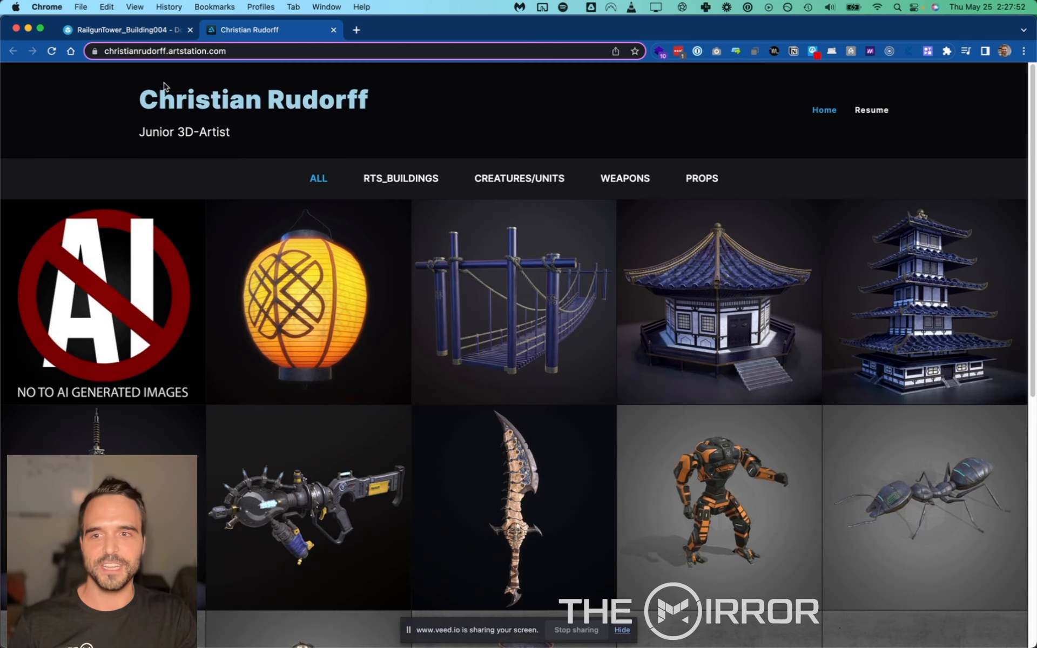
pyautogui.click(131, 30)
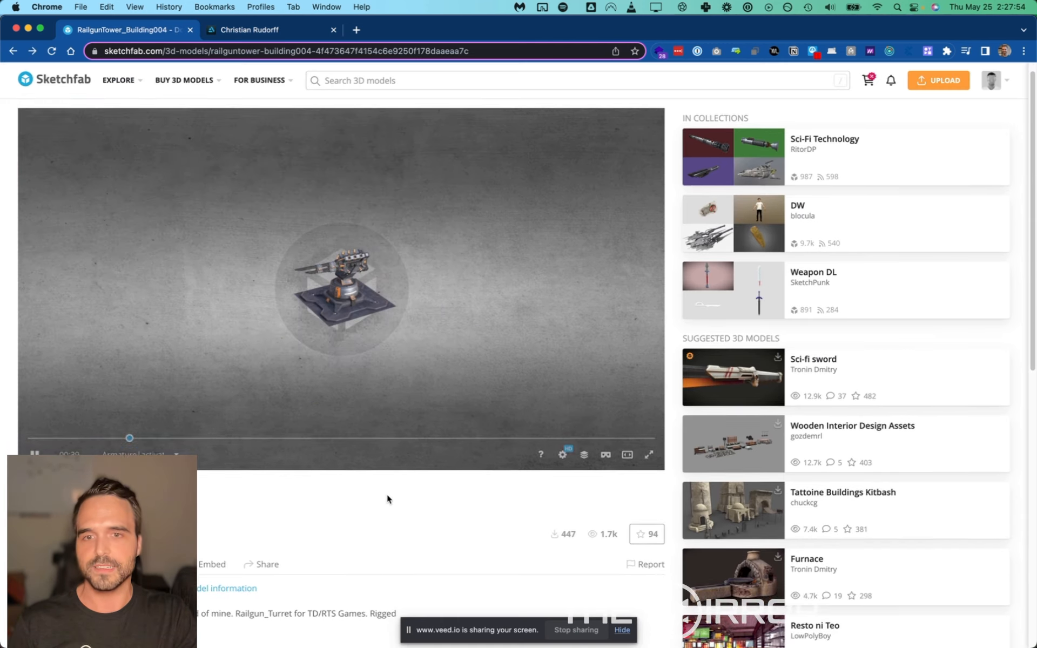
pyautogui.scroll(-3)
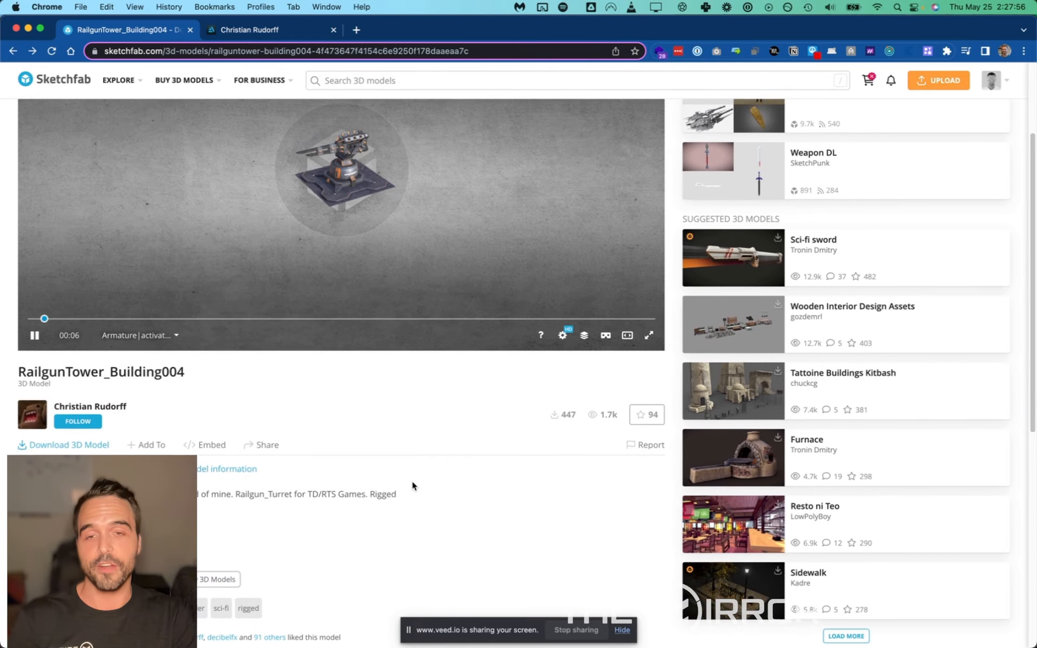